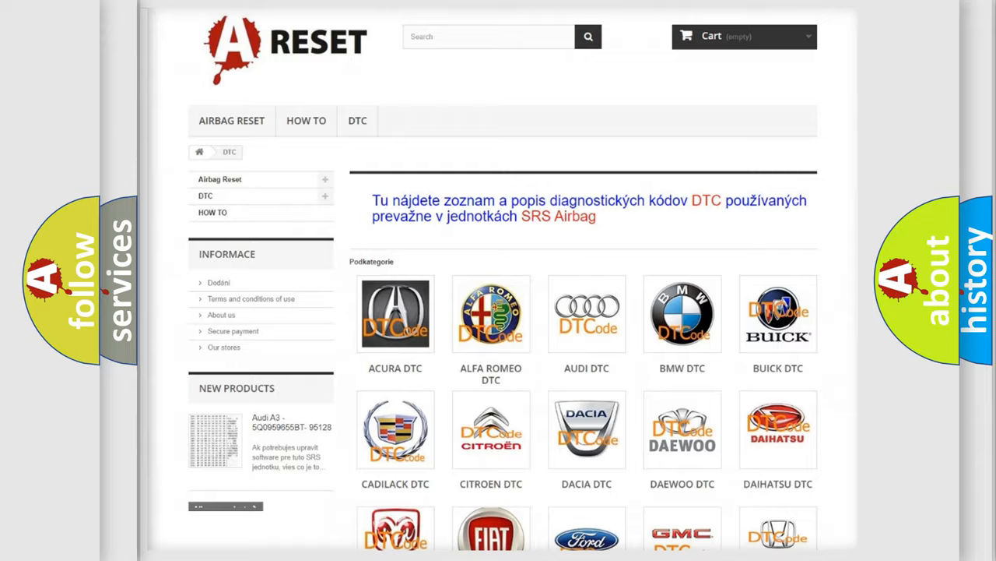
# Scroll the DTC page down until the brand tiles from Lancia through Suzuki, including SATURN DTC, are visible.
pyautogui.scroll(-3)
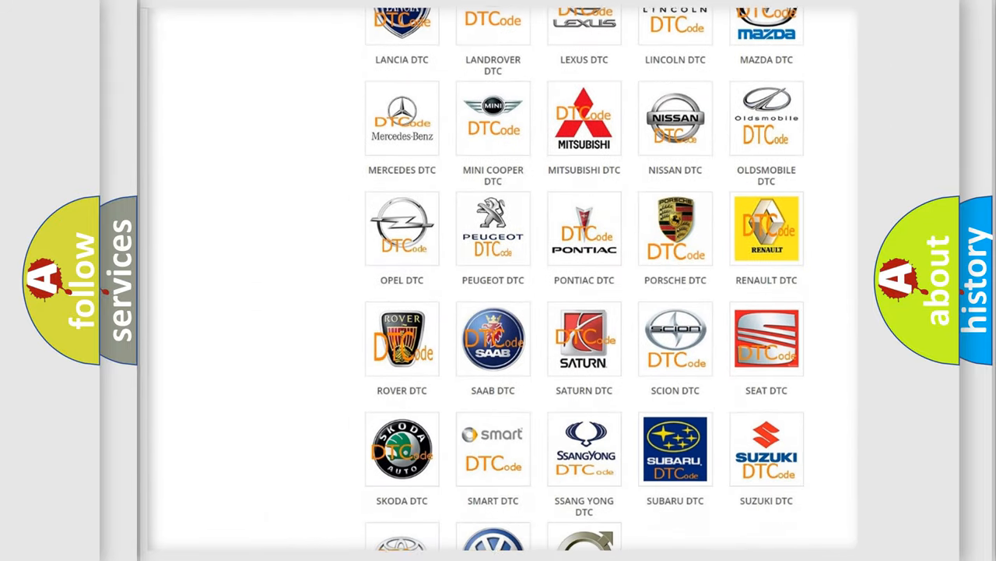
pyautogui.scroll(-3)
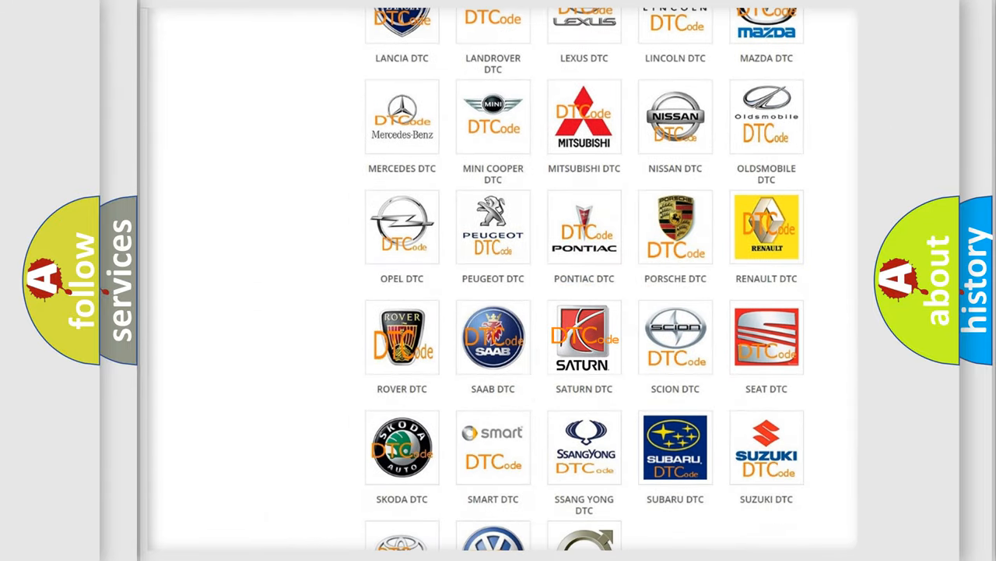
# Open the SATURN DTC tile and browse its code list (B0001:13, B0002:11).
pyautogui.click(584, 336)
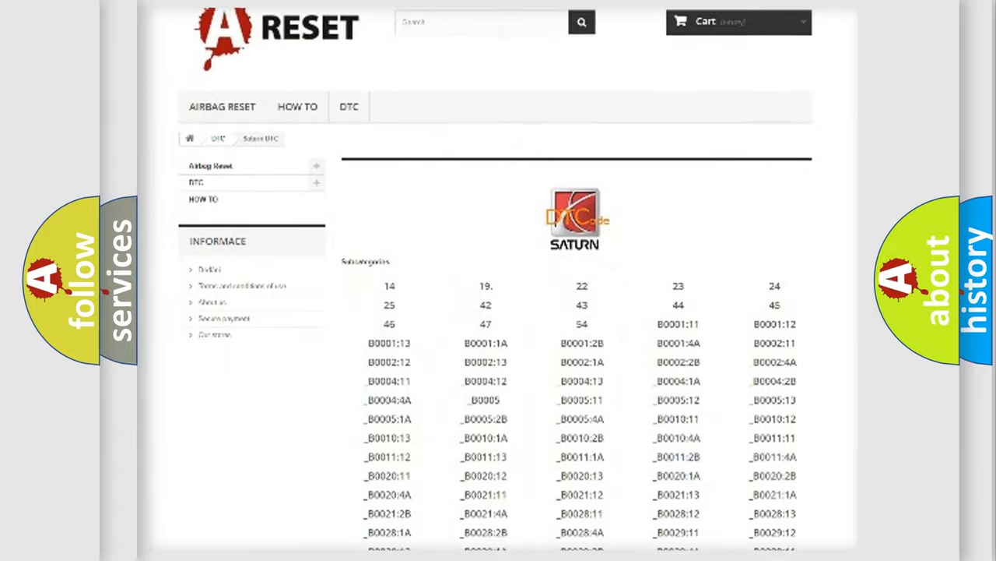
pyautogui.scroll(-3)
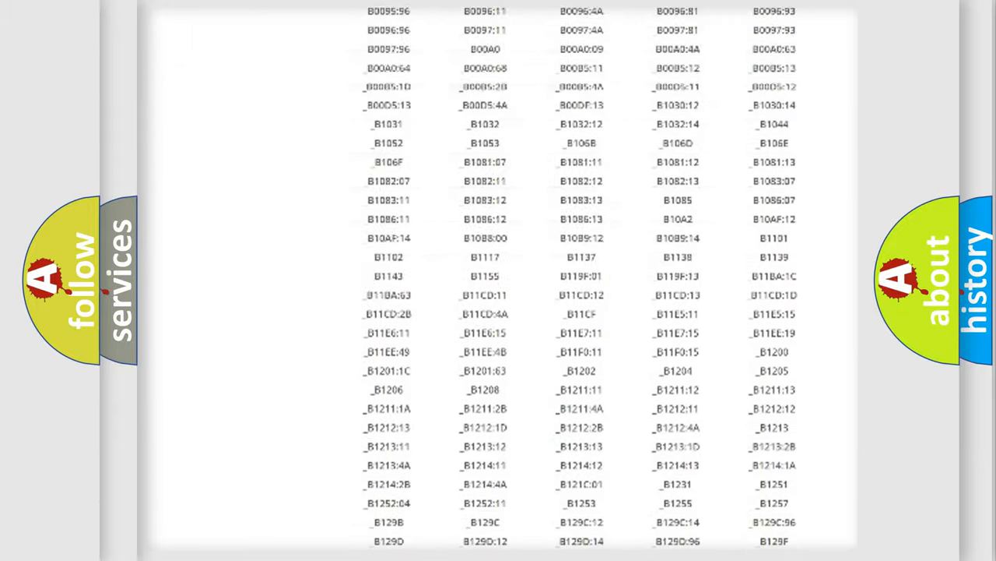
pyautogui.scroll(3)
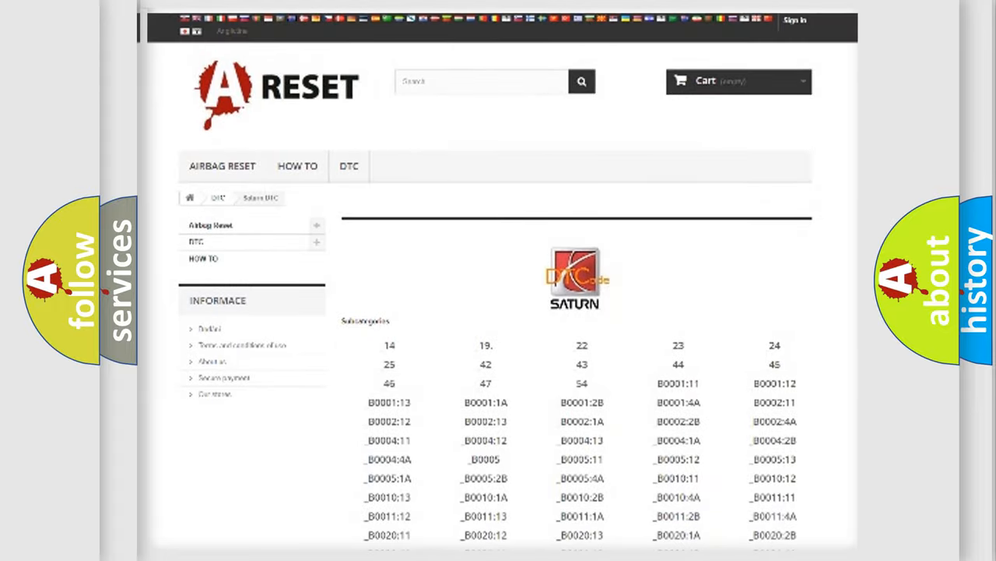